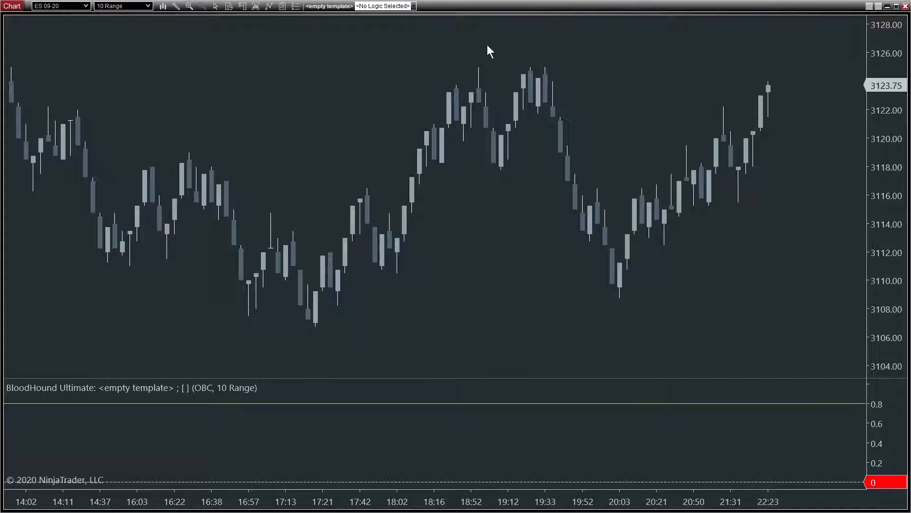
pyautogui.moveTo(470, 52)
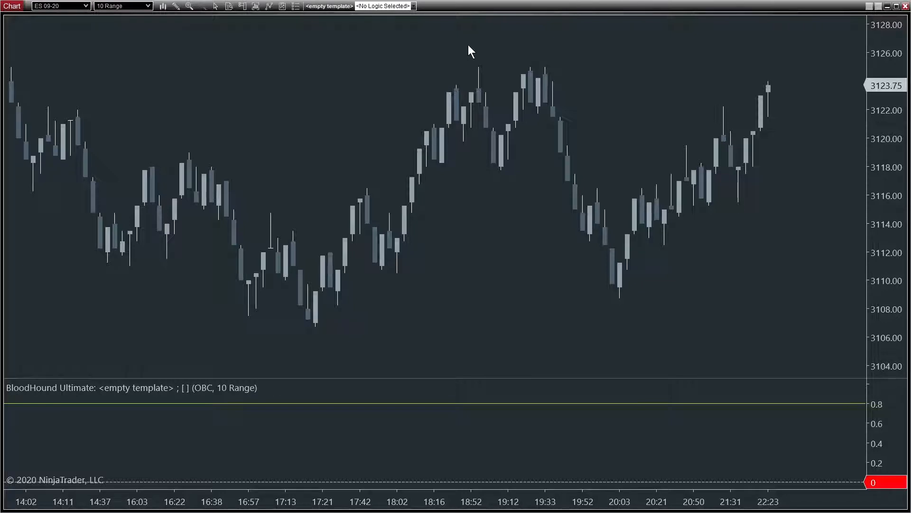
pyautogui.moveTo(269, 6)
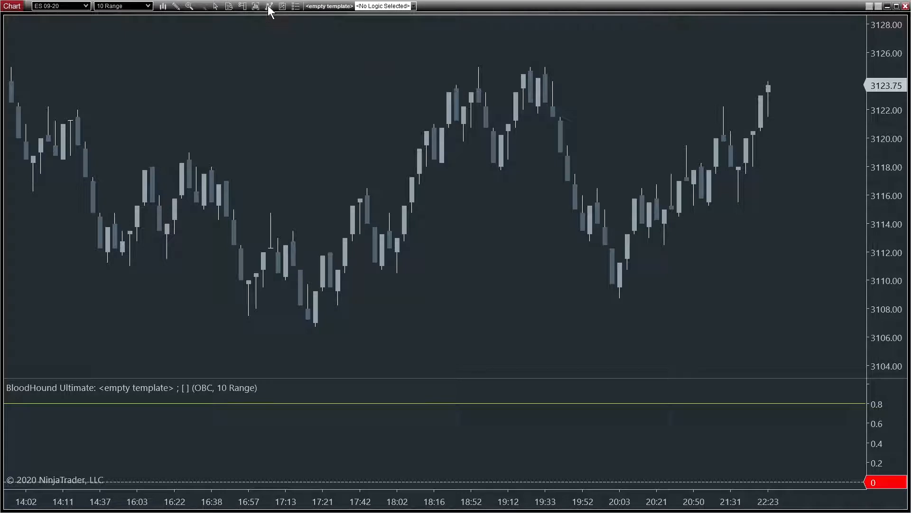
# Select the SiBloodHound indicator from the SharkIndicators folder in the chart's indicator list.
pyautogui.click(267, 7)
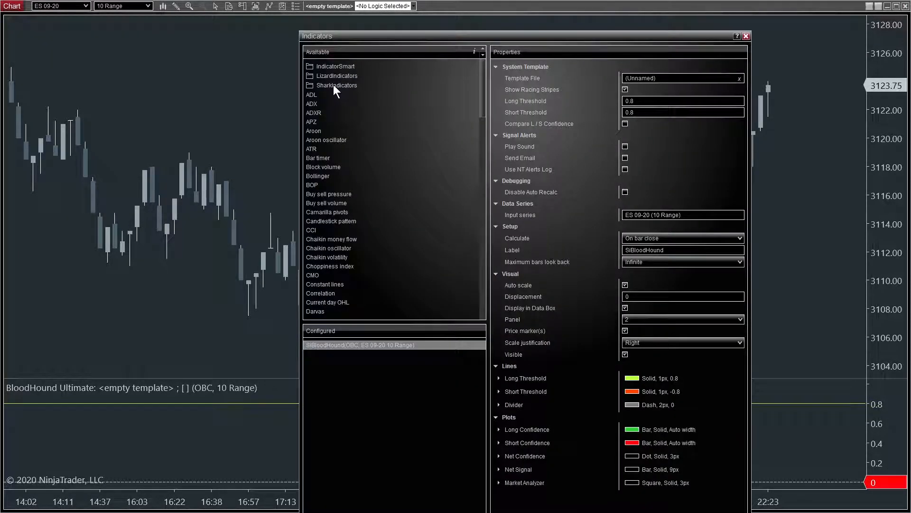
pyautogui.click(337, 85)
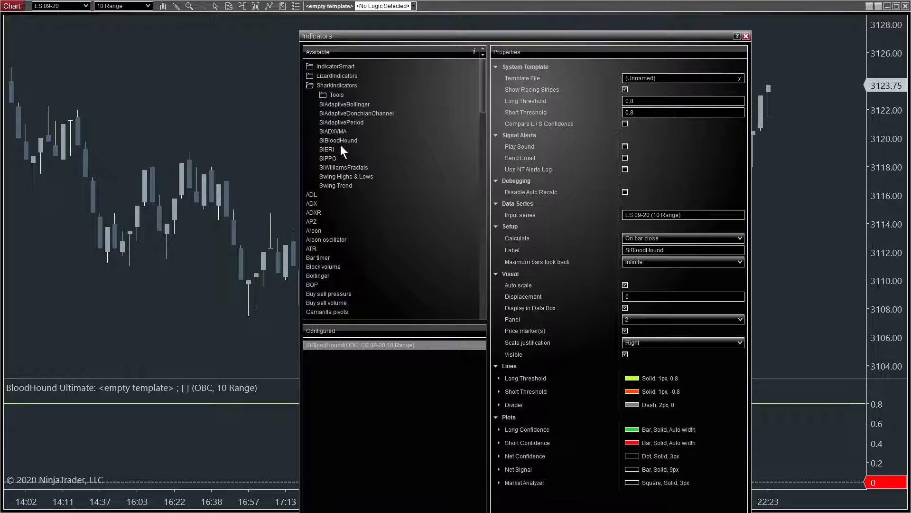
pyautogui.click(338, 140)
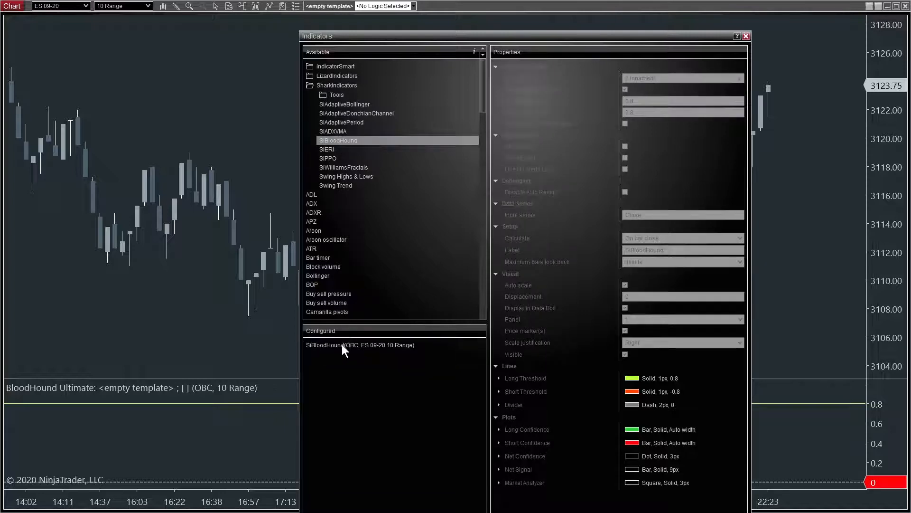
pyautogui.click(746, 36)
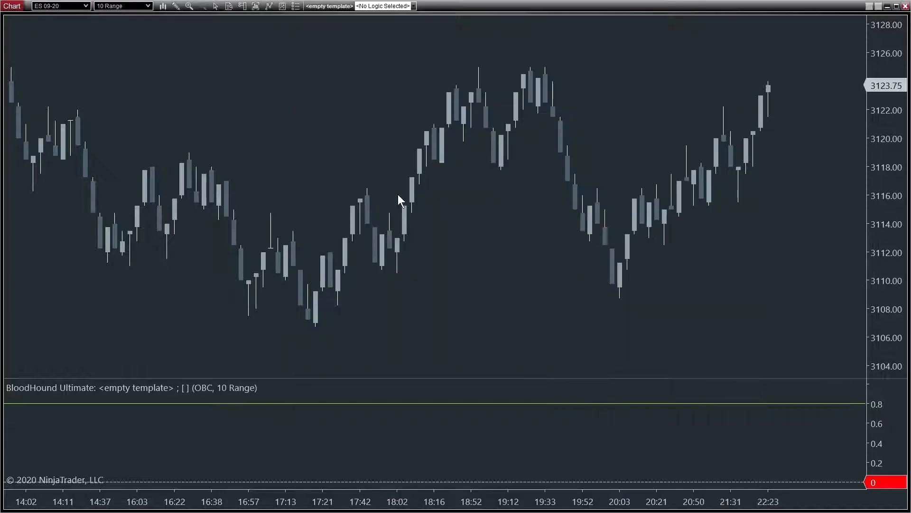
pyautogui.moveTo(319, 12)
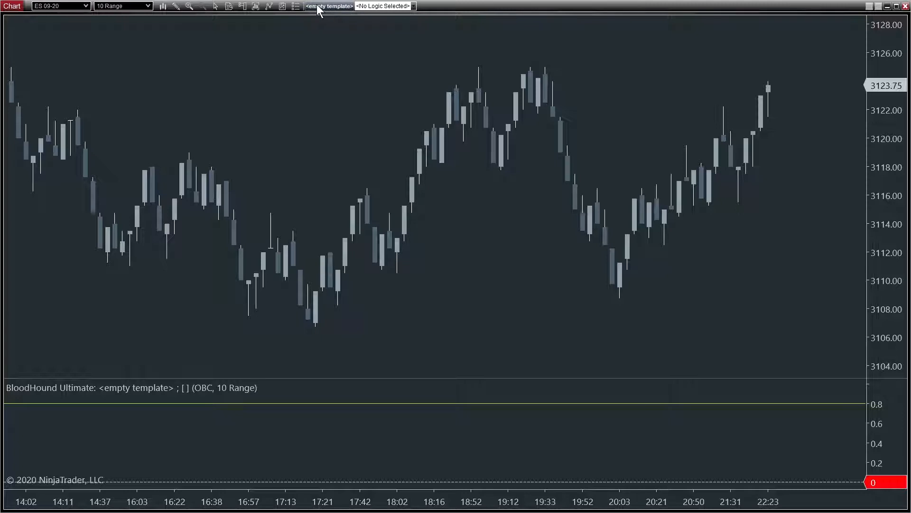
# Check BloodHound for updates, revealing 8.1.14.23 available over installed 8.1.14.18.
pyautogui.click(328, 6)
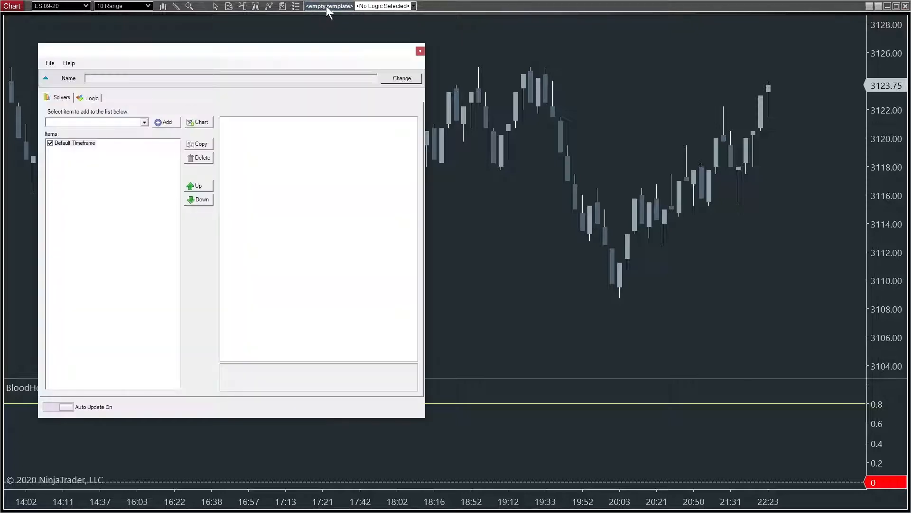
pyautogui.moveTo(83, 56)
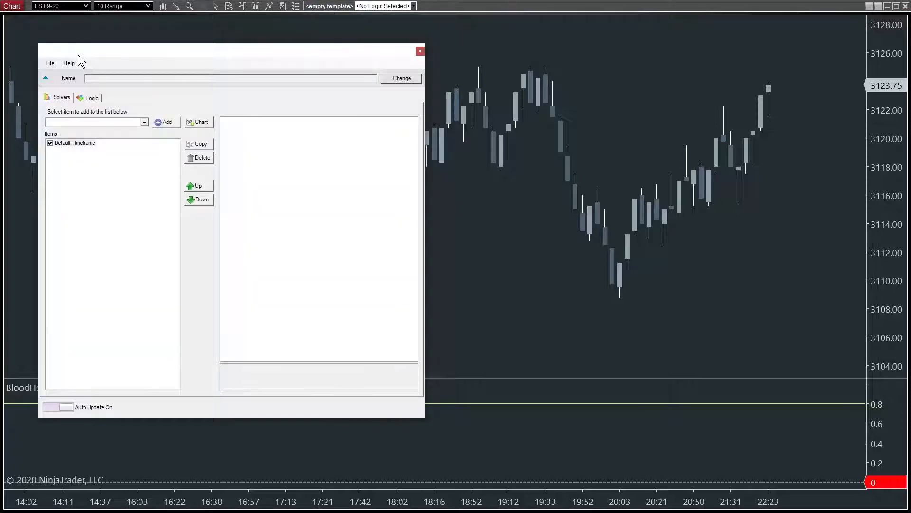
pyautogui.click(68, 62)
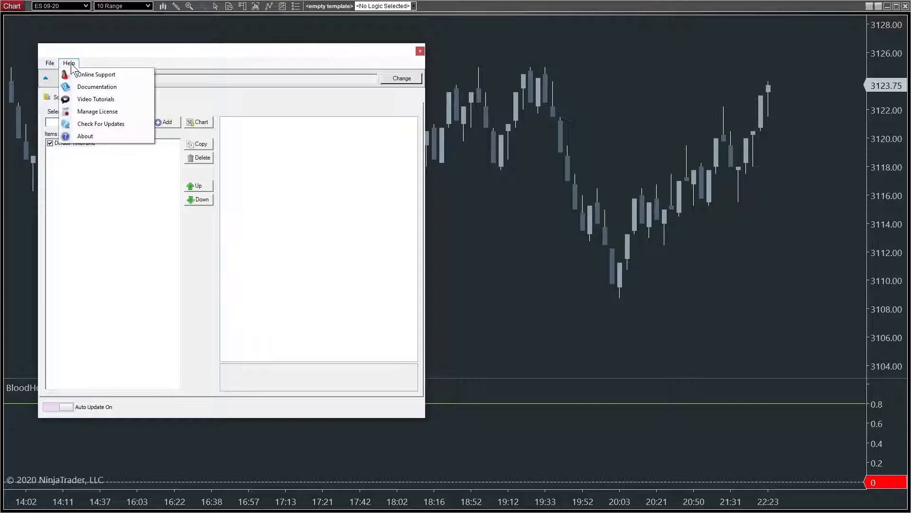
pyautogui.moveTo(133, 130)
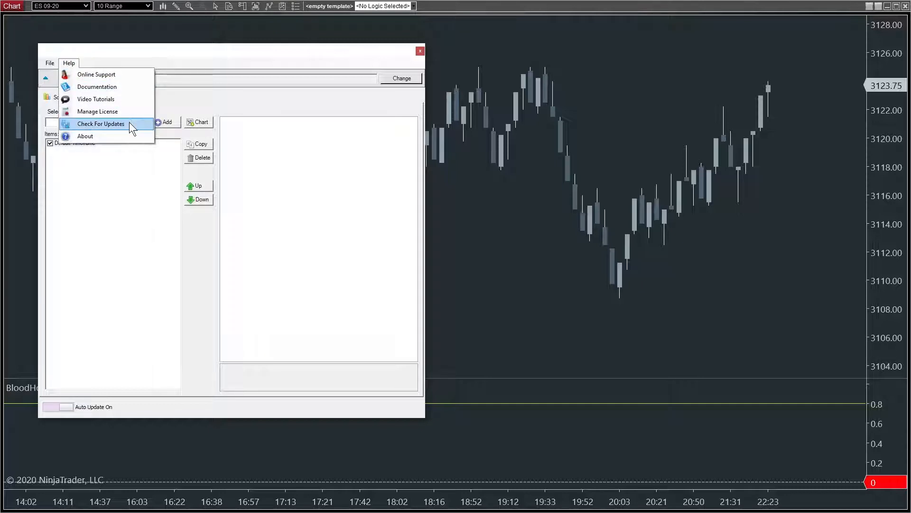
pyautogui.click(101, 123)
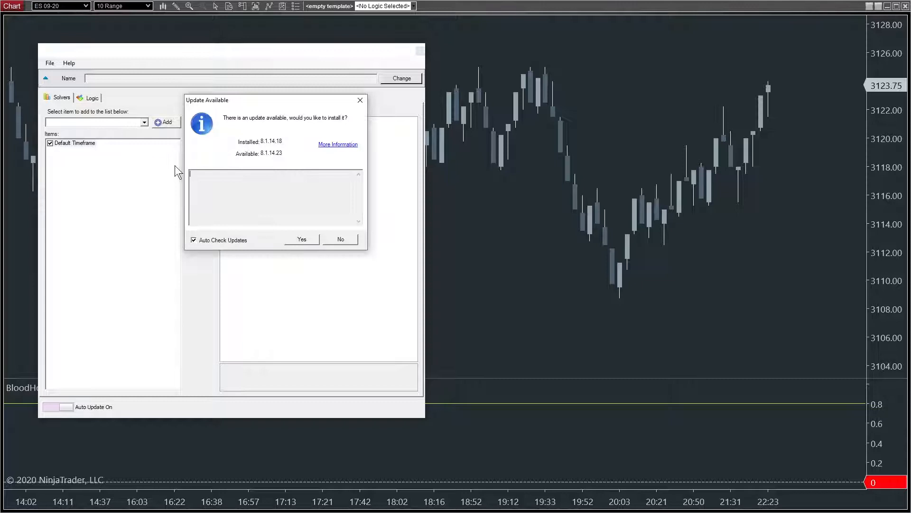
pyautogui.moveTo(462, 240)
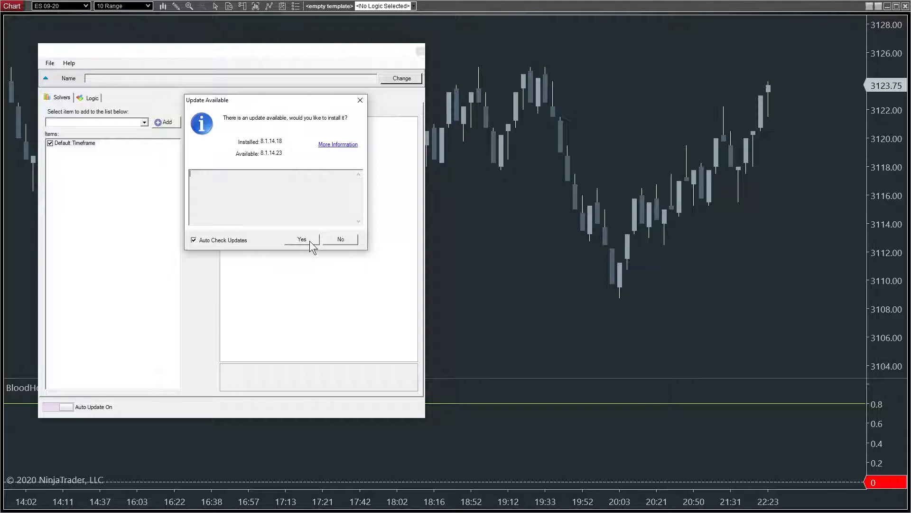
# View the NinjaTrader 8 changelog and collapse the 8.1.14.23 release notes.
pyautogui.click(338, 145)
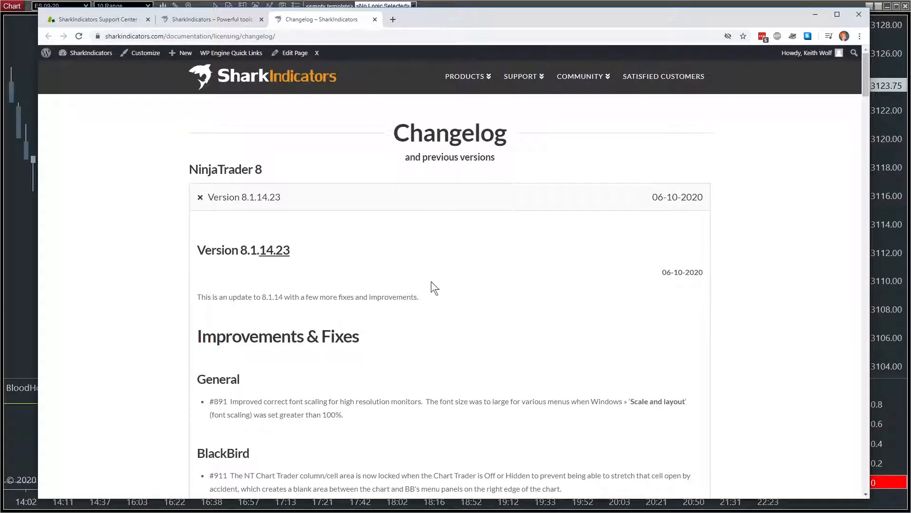
pyautogui.moveTo(304, 202)
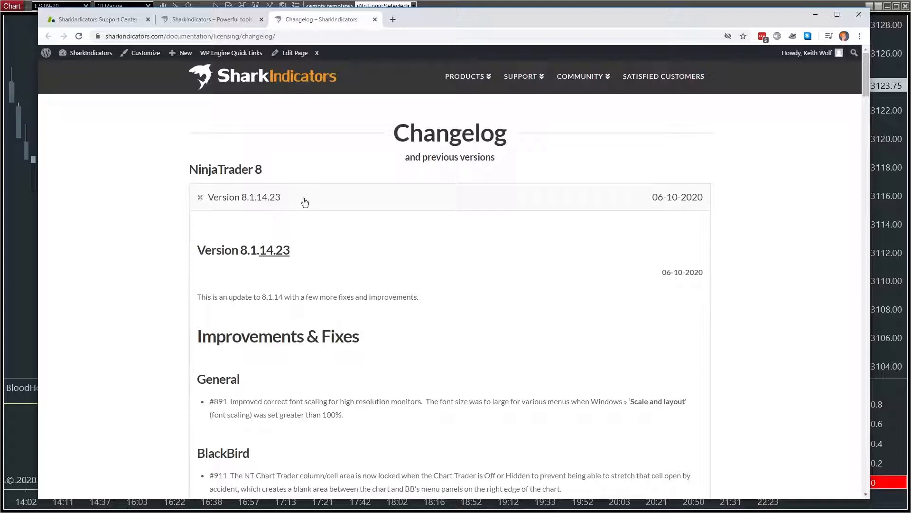
pyautogui.click(244, 197)
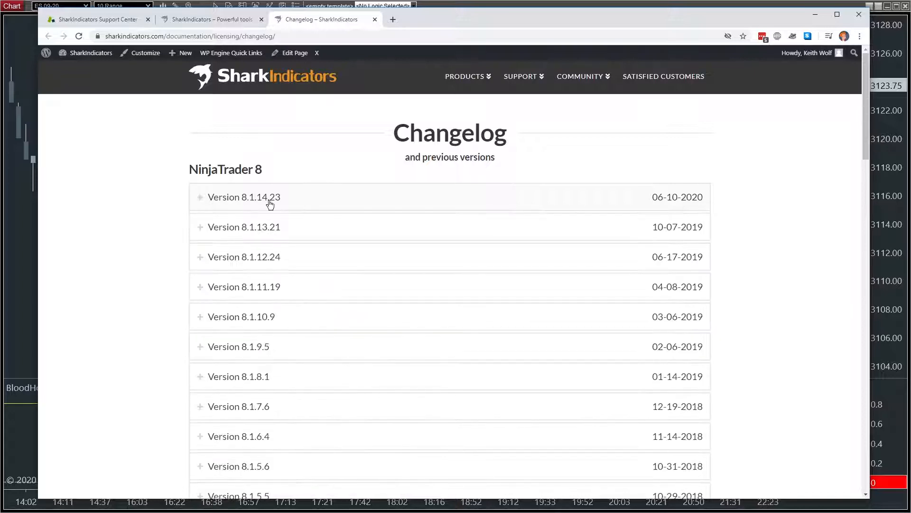
pyautogui.moveTo(665, 241)
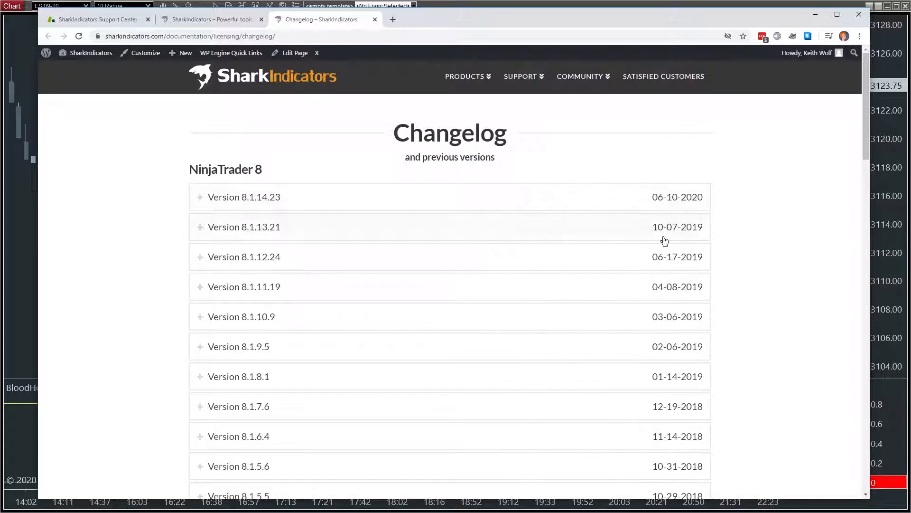
pyautogui.moveTo(656, 201)
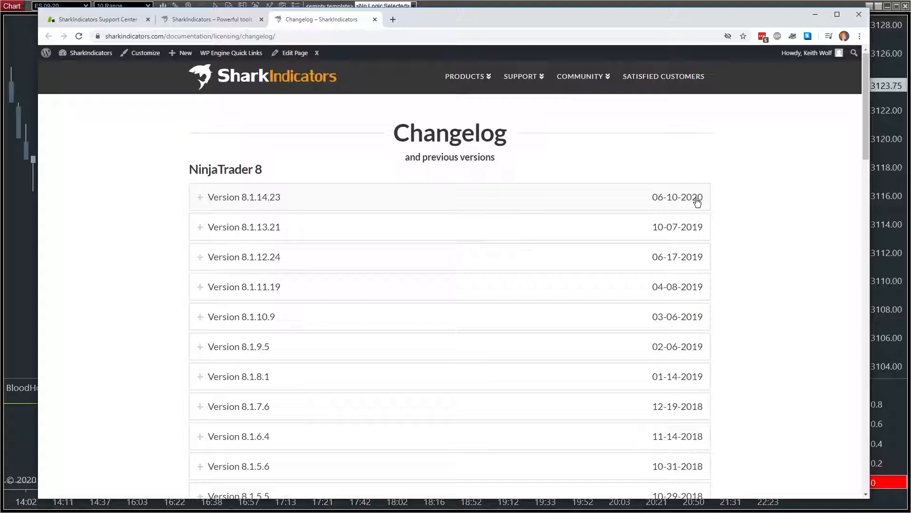
pyautogui.moveTo(457, 10)
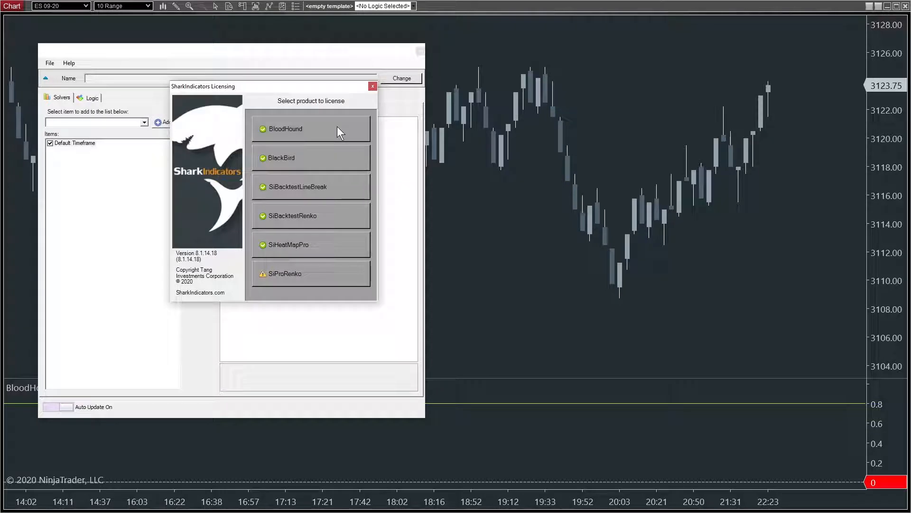
# Review BloodHound's license status: OK, maintenance until January 30, 2021.
pyautogui.click(310, 129)
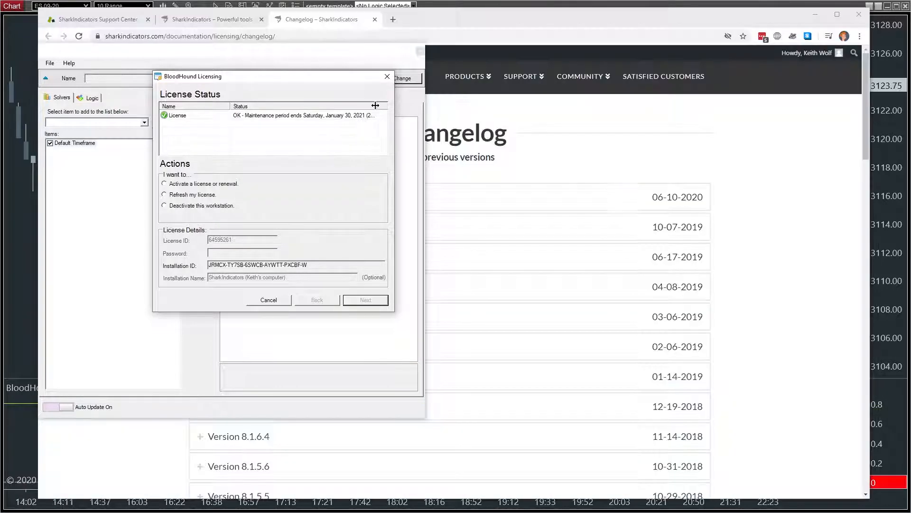
pyautogui.moveTo(339, 143)
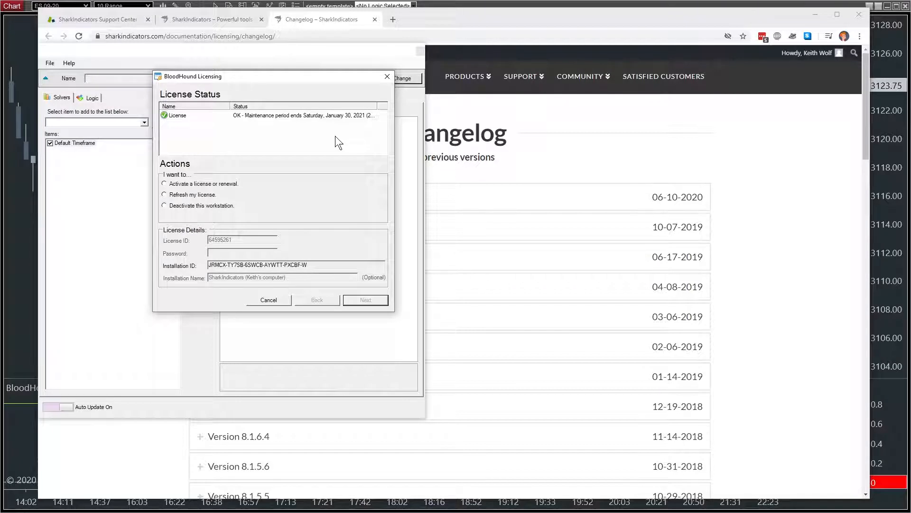
pyautogui.moveTo(317, 283)
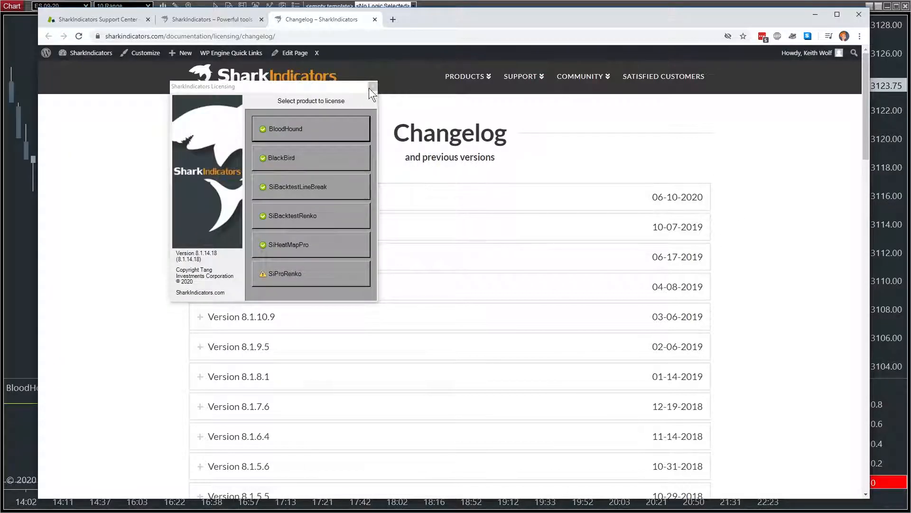
# Close licensing, re-expand the 8.1.14.23 notes, and reach its Download section.
pyautogui.click(372, 89)
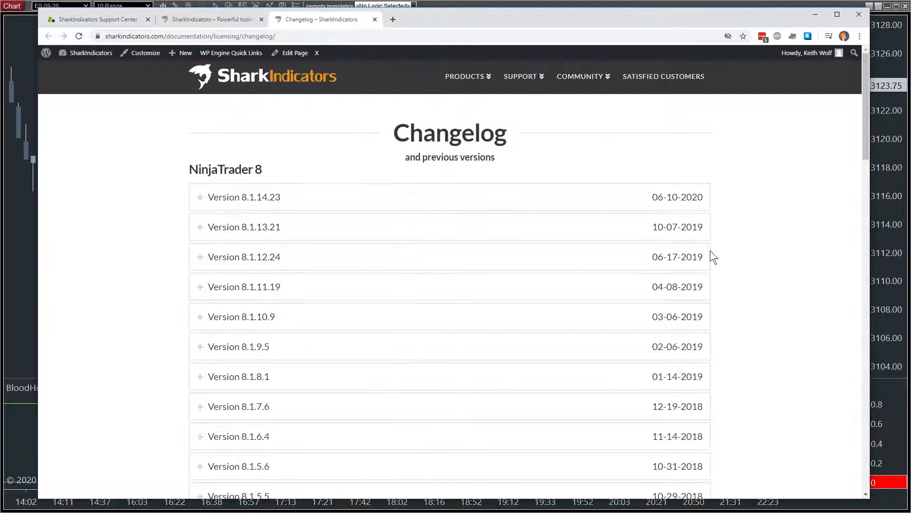
pyautogui.moveTo(680, 226)
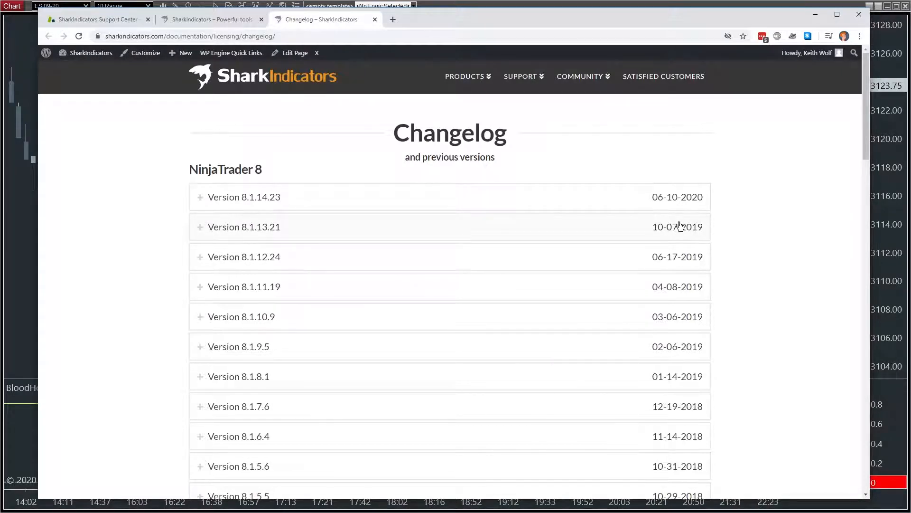
pyautogui.moveTo(635, 236)
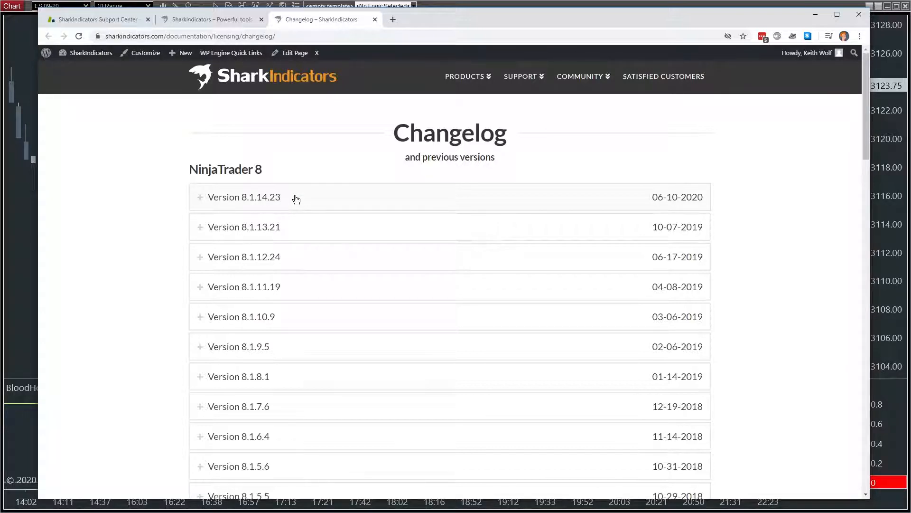
pyautogui.click(244, 197)
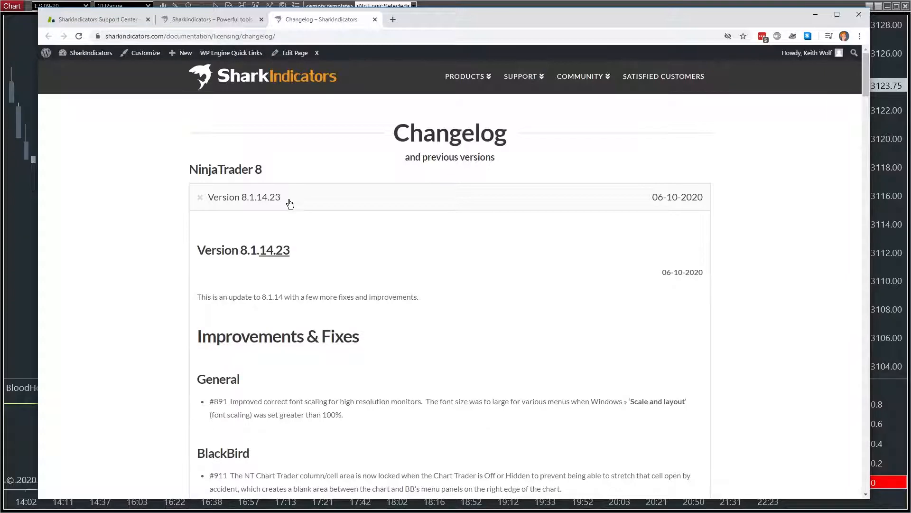
pyautogui.scroll(-3)
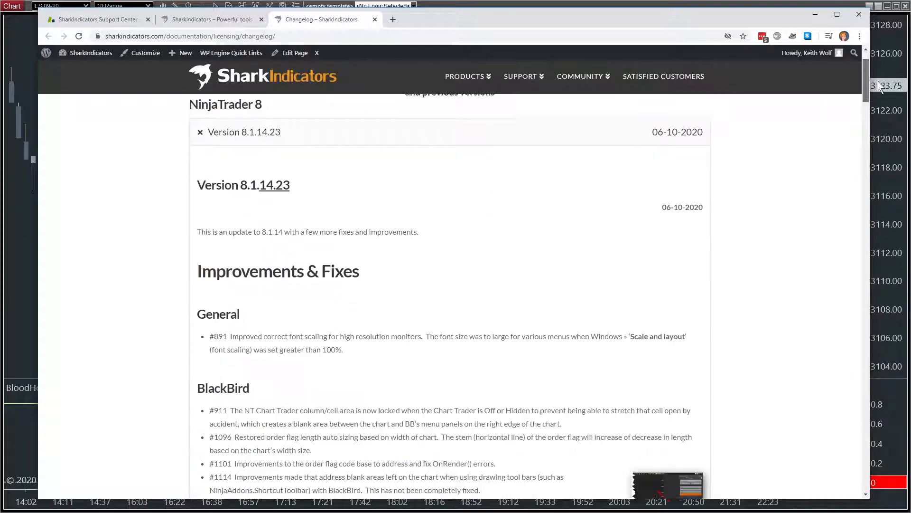
pyautogui.scroll(-3)
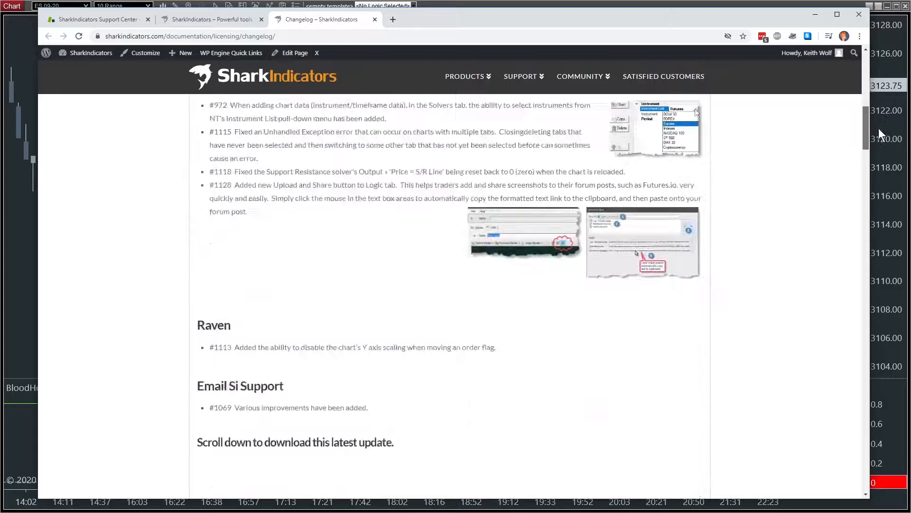
pyautogui.scroll(3)
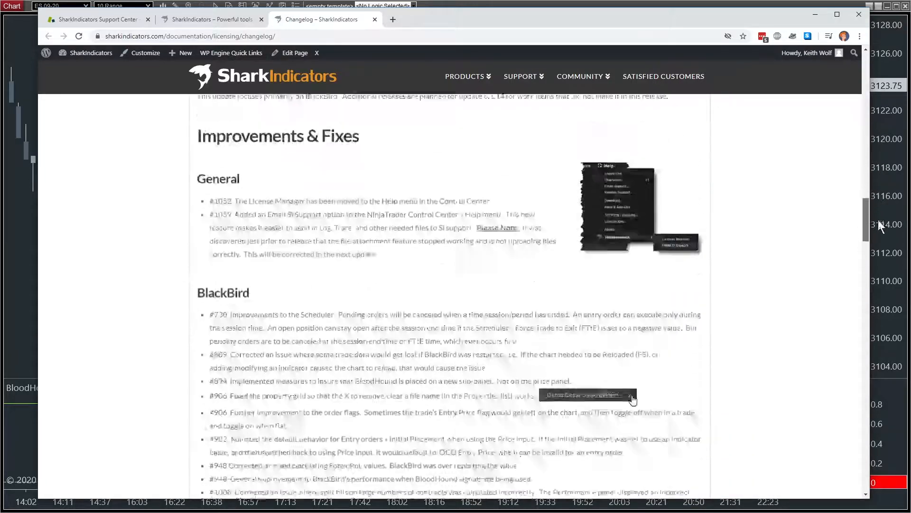
pyautogui.scroll(-3)
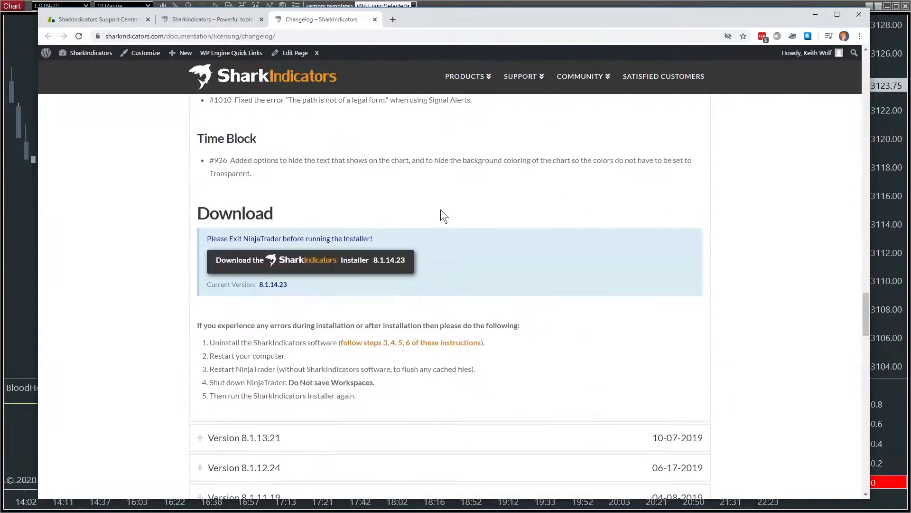
pyautogui.moveTo(336, 266)
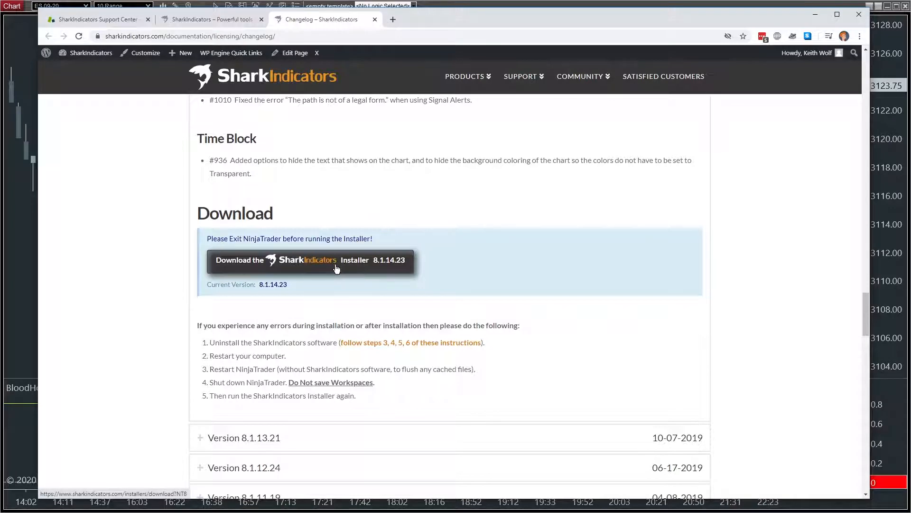
# Download the SharkIndicators 8.1.14.23 installer and run the downloaded .exe.
pyautogui.click(311, 259)
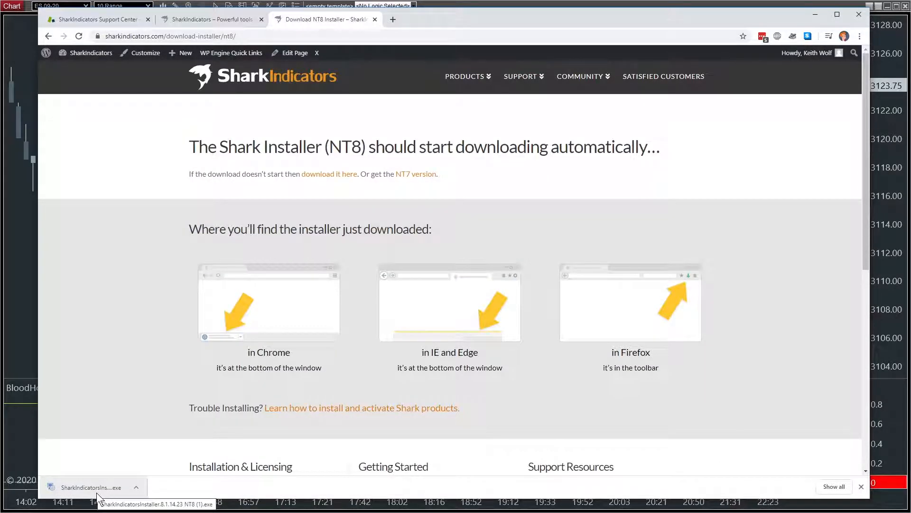
pyautogui.moveTo(515, 355)
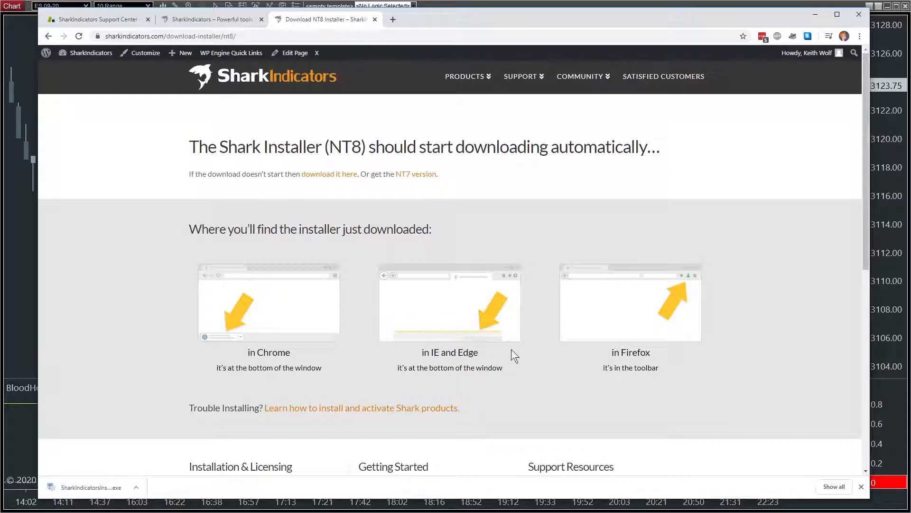
pyautogui.moveTo(309, 474)
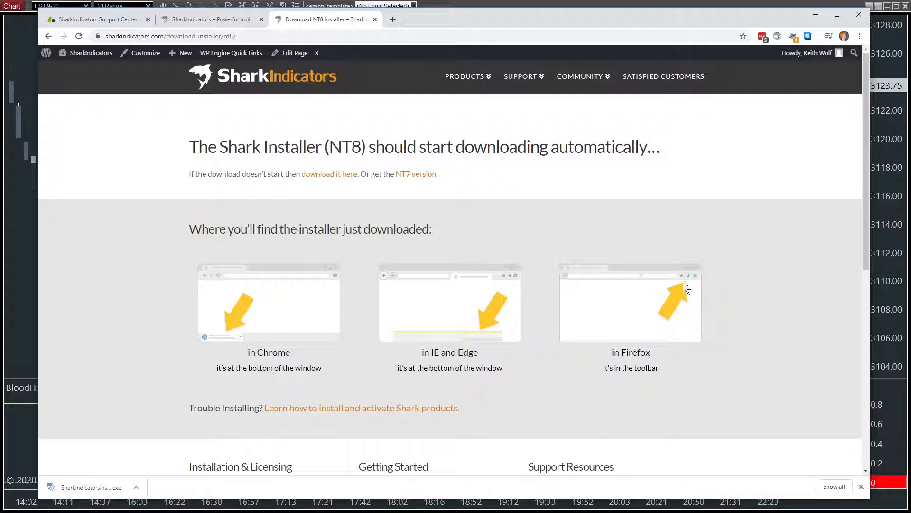
pyautogui.moveTo(113, 488)
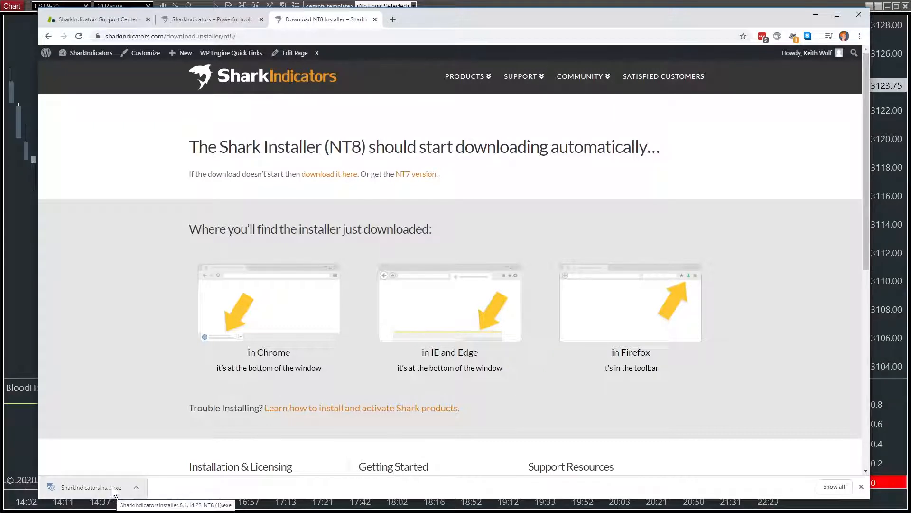
pyautogui.click(88, 487)
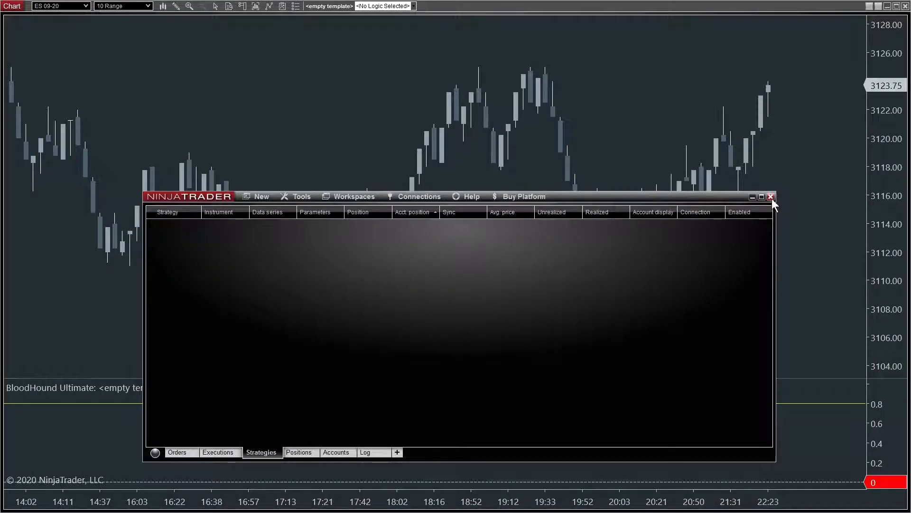
# Exit NinjaTrader, accept the license, keep HeatMapPro, BloodHound and BlackBird selected, and install.
pyautogui.click(772, 196)
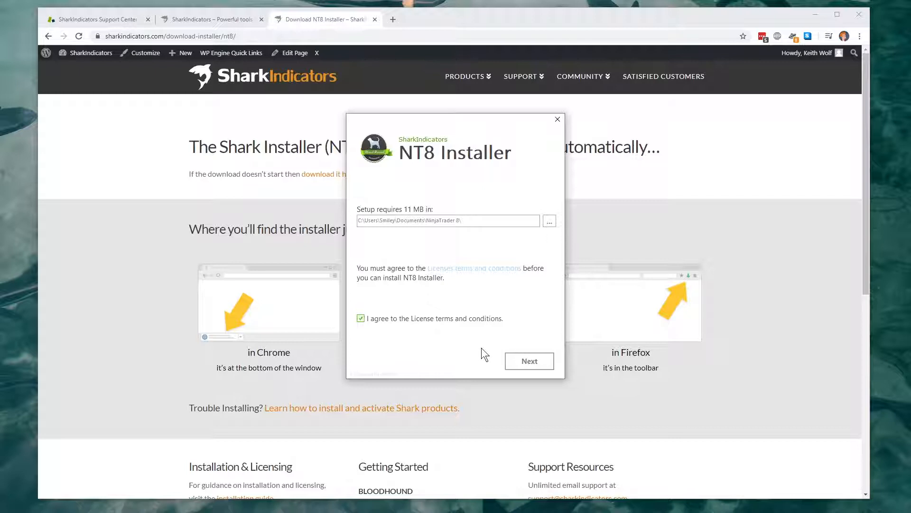
pyautogui.click(530, 361)
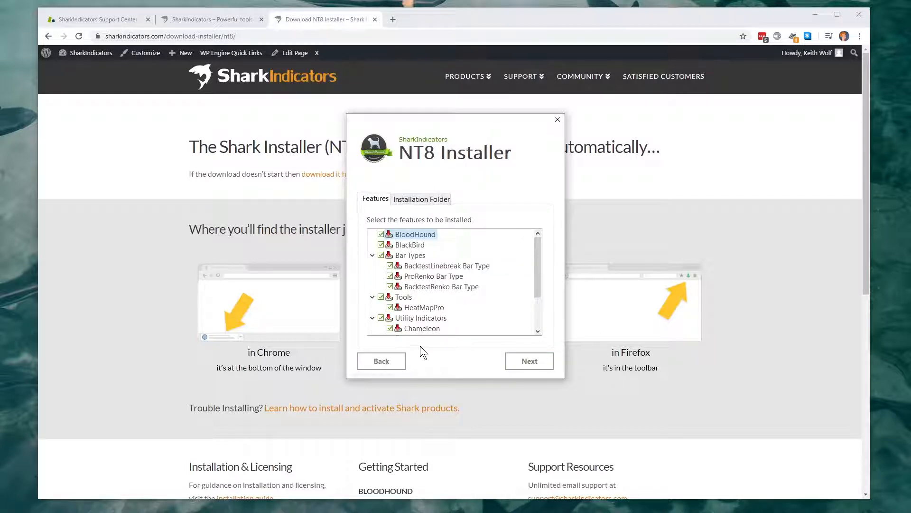
pyautogui.click(409, 255)
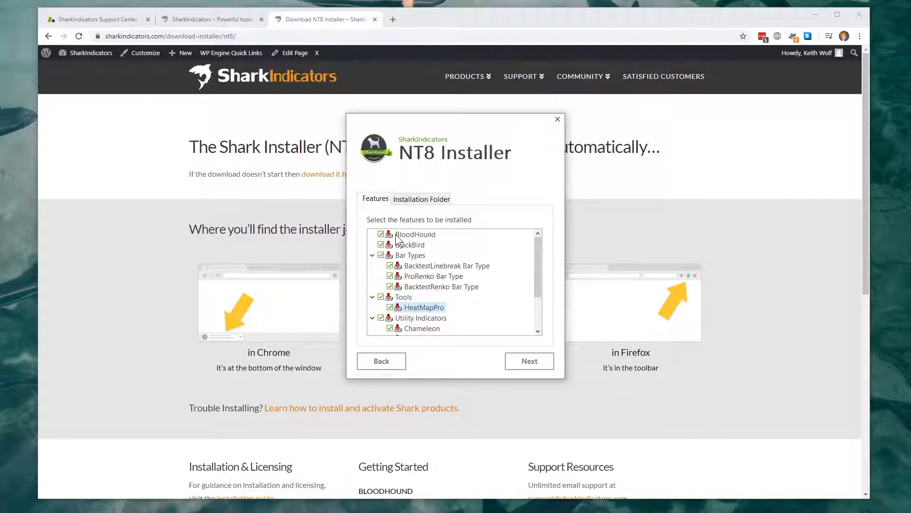
pyautogui.click(411, 245)
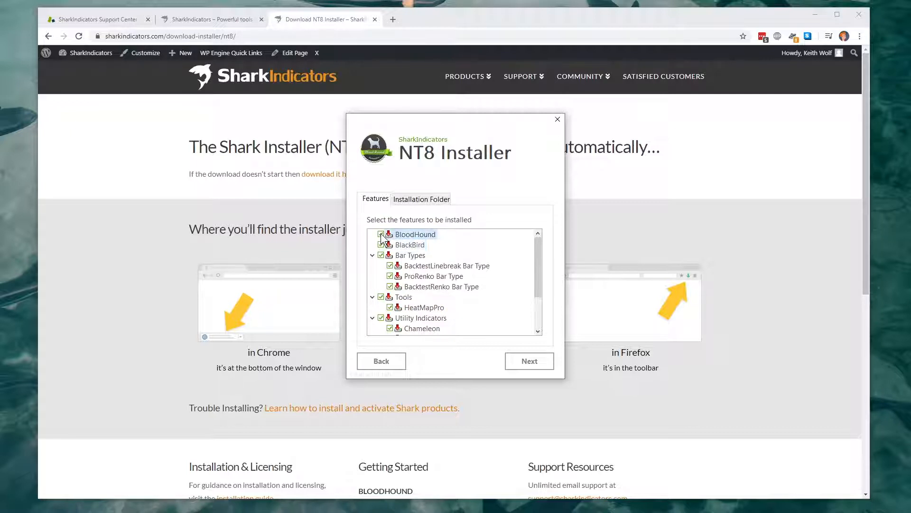
pyautogui.click(382, 234)
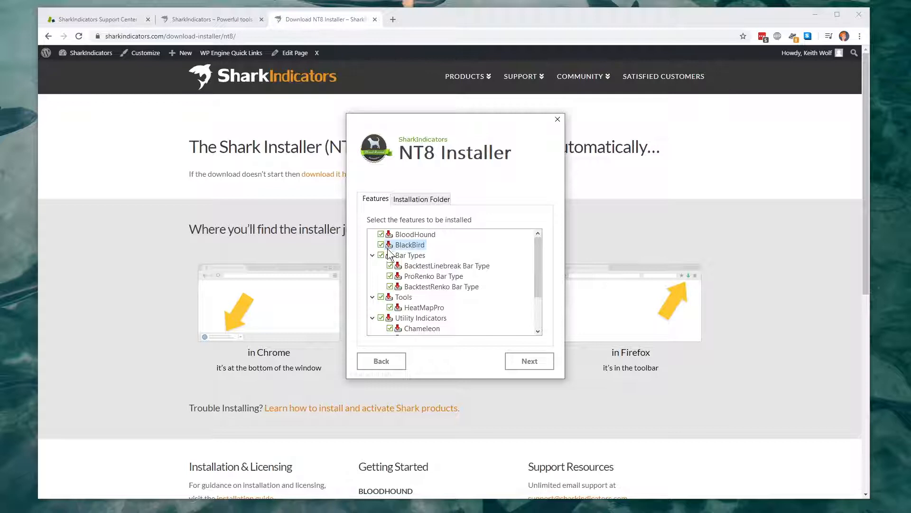
pyautogui.moveTo(393, 258)
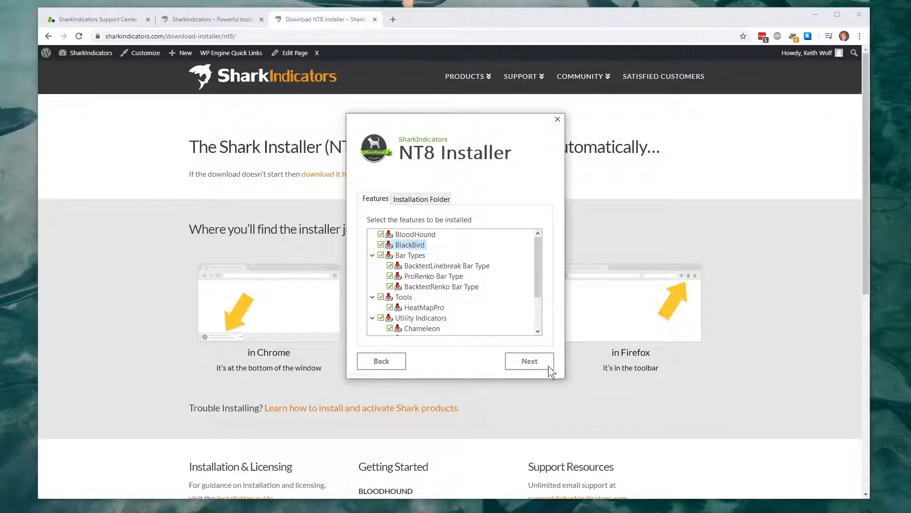
pyautogui.click(529, 361)
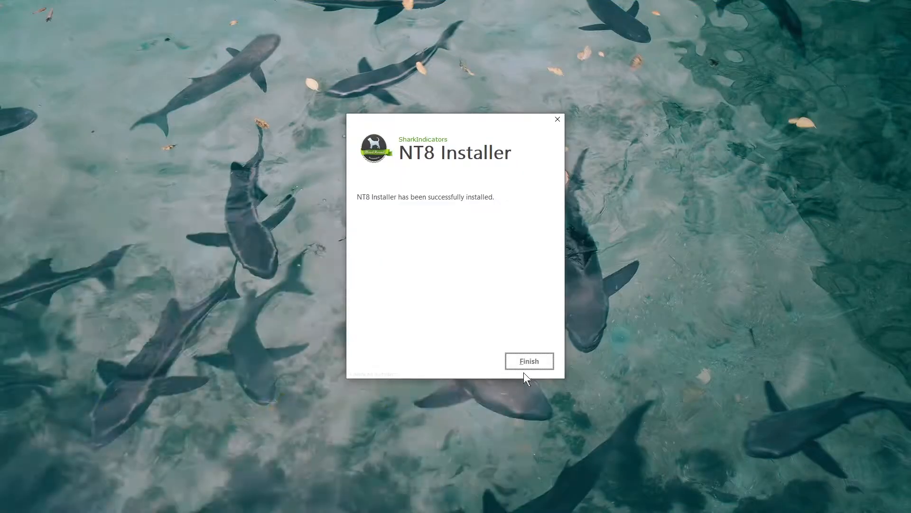
# Finish the installer to return to the chart with BloodHound Ultimate.
pyautogui.click(530, 361)
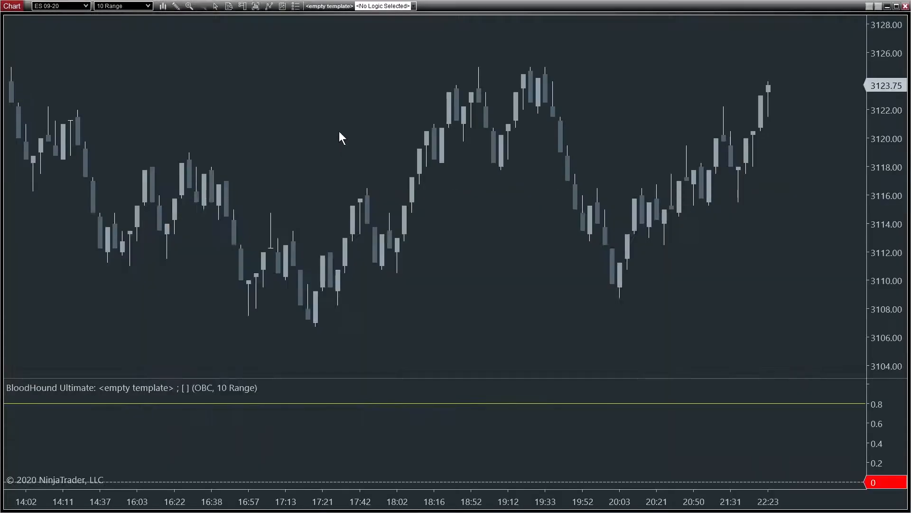
pyautogui.moveTo(21, 408)
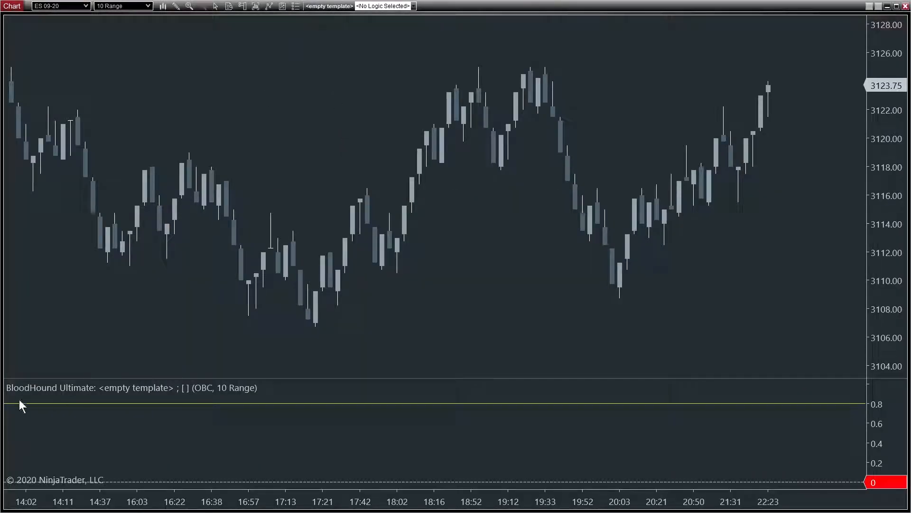
pyautogui.moveTo(317, 25)
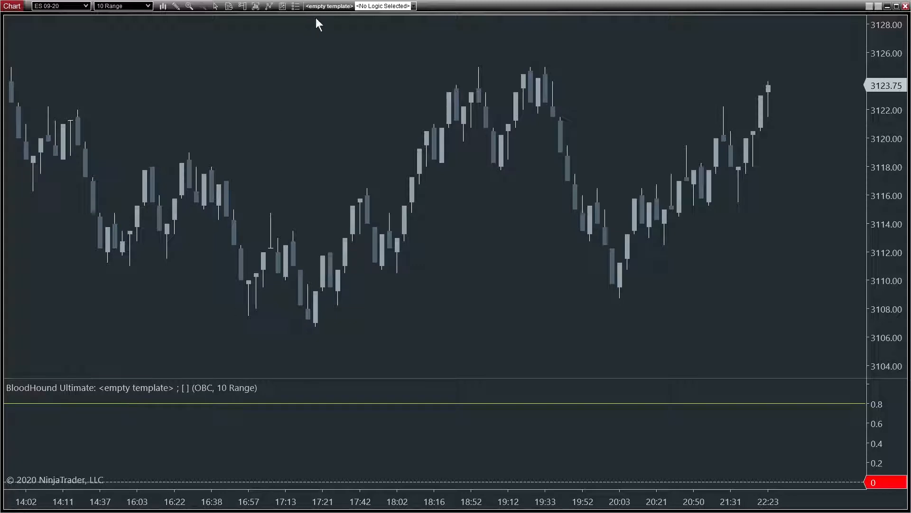
# Run BloodHound's update check and dismiss the up-to-date message.
pyautogui.click(296, 6)
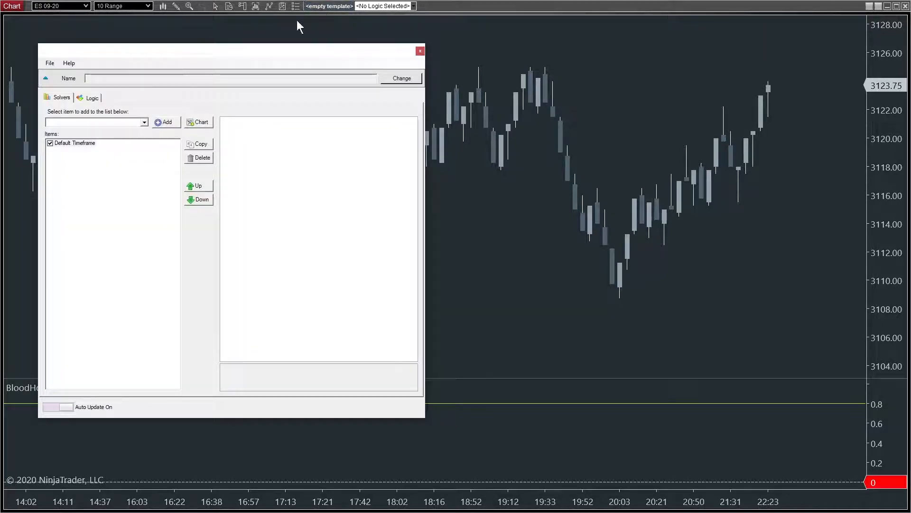
pyautogui.click(68, 63)
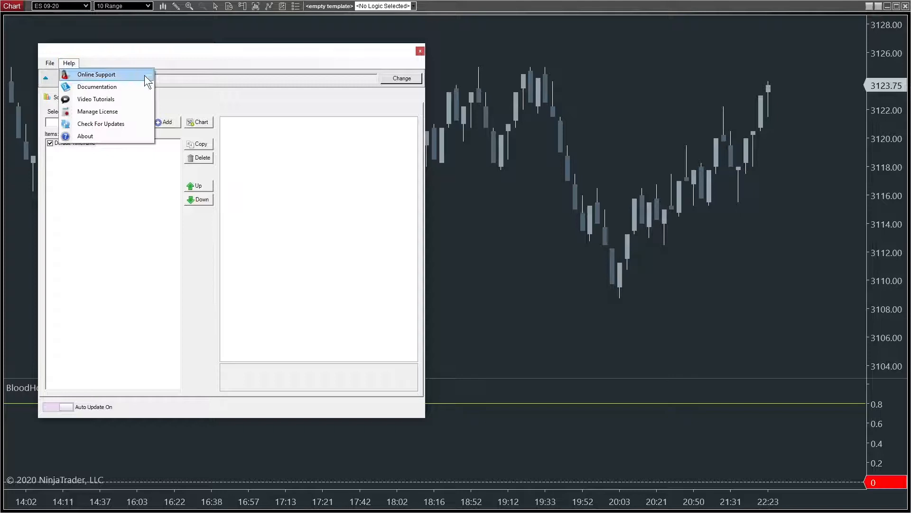
pyautogui.click(100, 124)
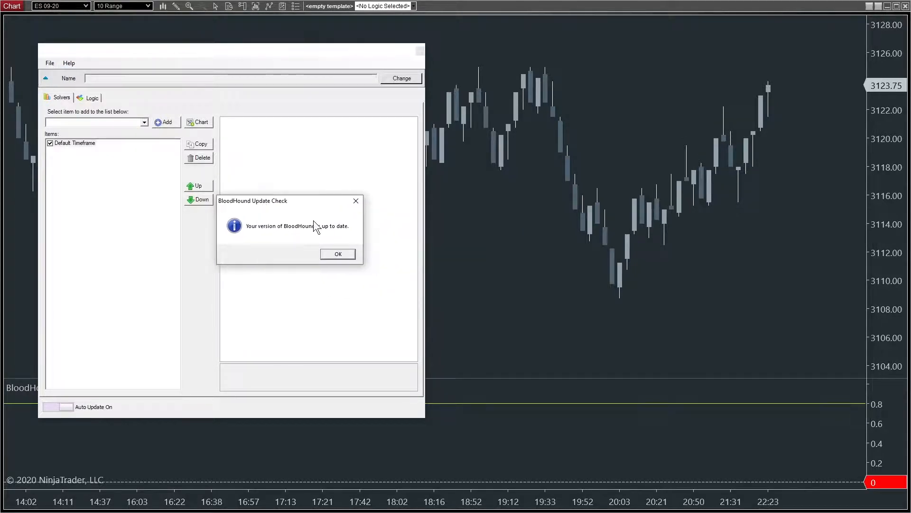
pyautogui.click(338, 254)
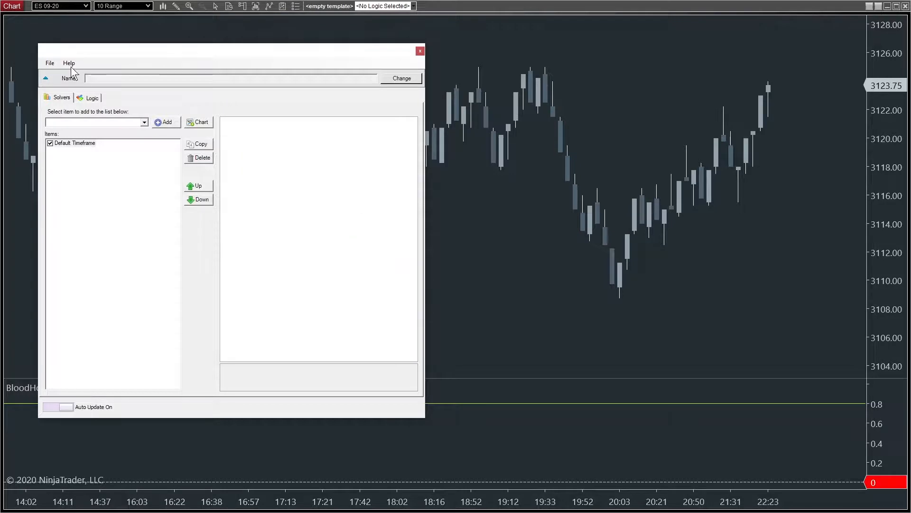
pyautogui.click(69, 62)
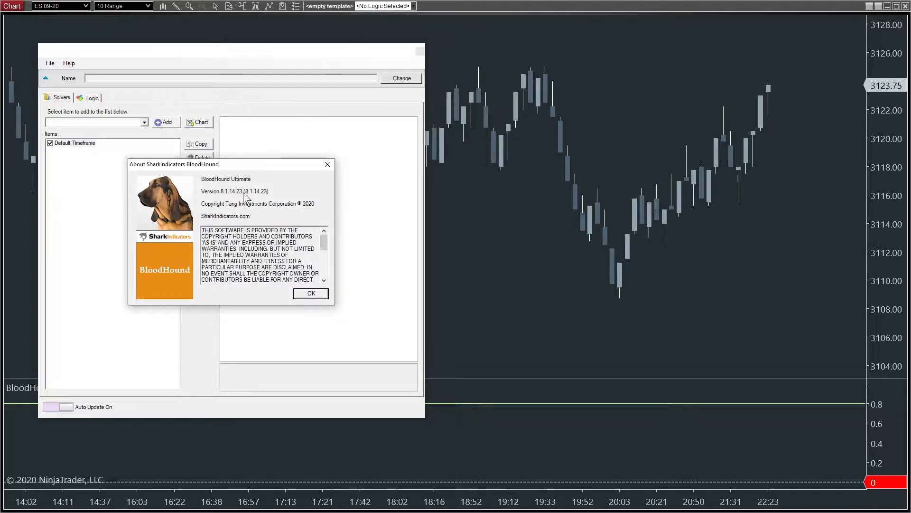
pyautogui.moveTo(232, 200)
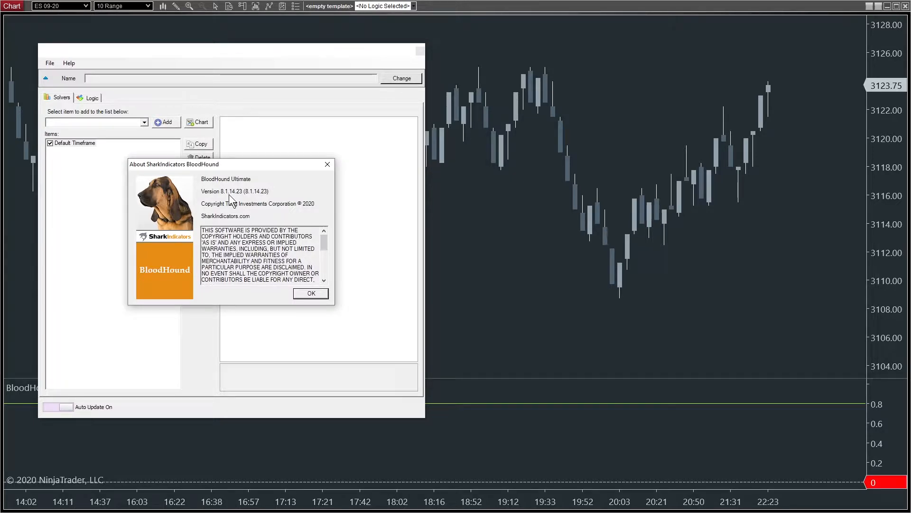
pyautogui.click(311, 293)
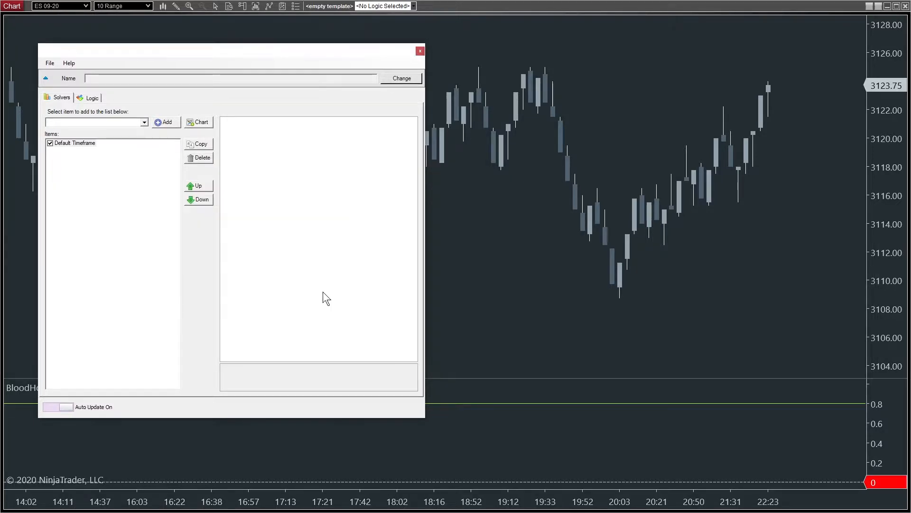